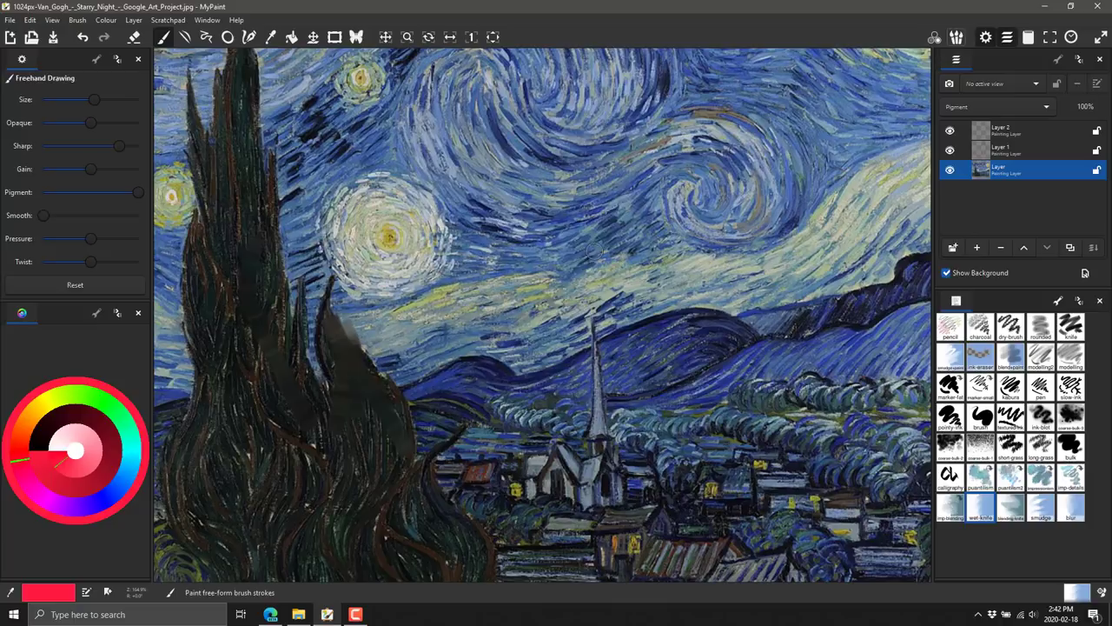
Step: Zoom out over the Starry Night painting, pan with Scroll View, then return to painting
drag(678, 183, 521, 300)
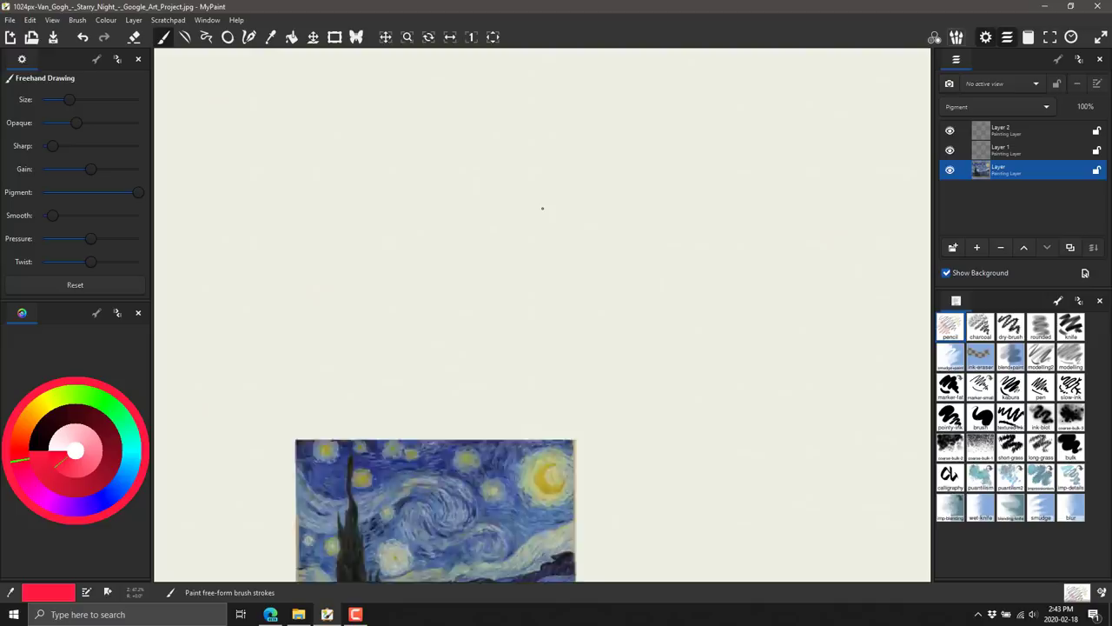
click(385, 36)
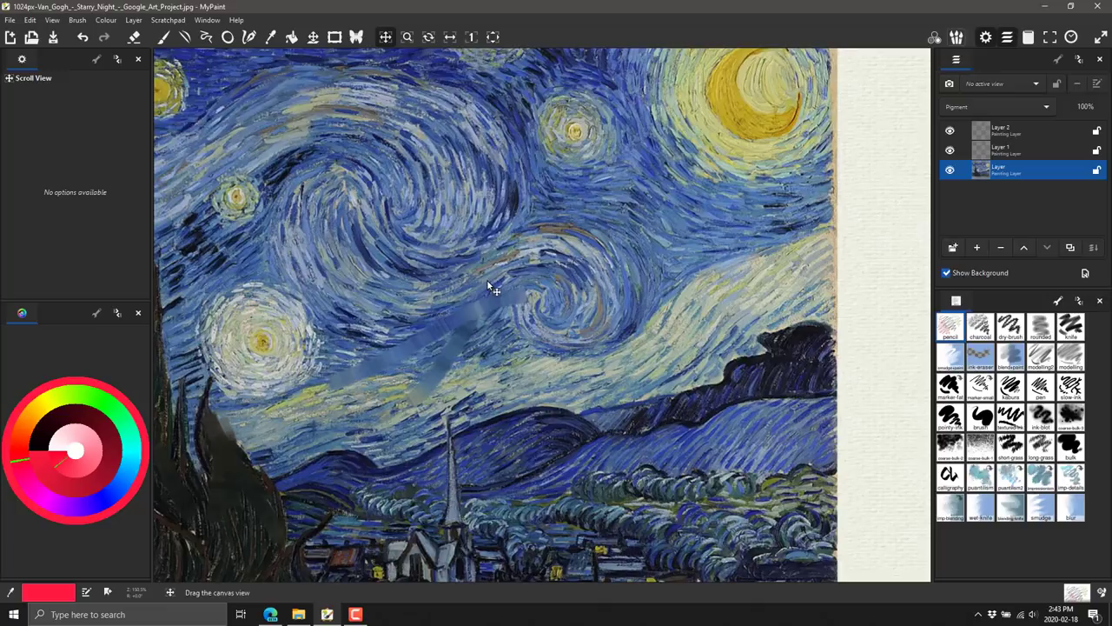
click(450, 37)
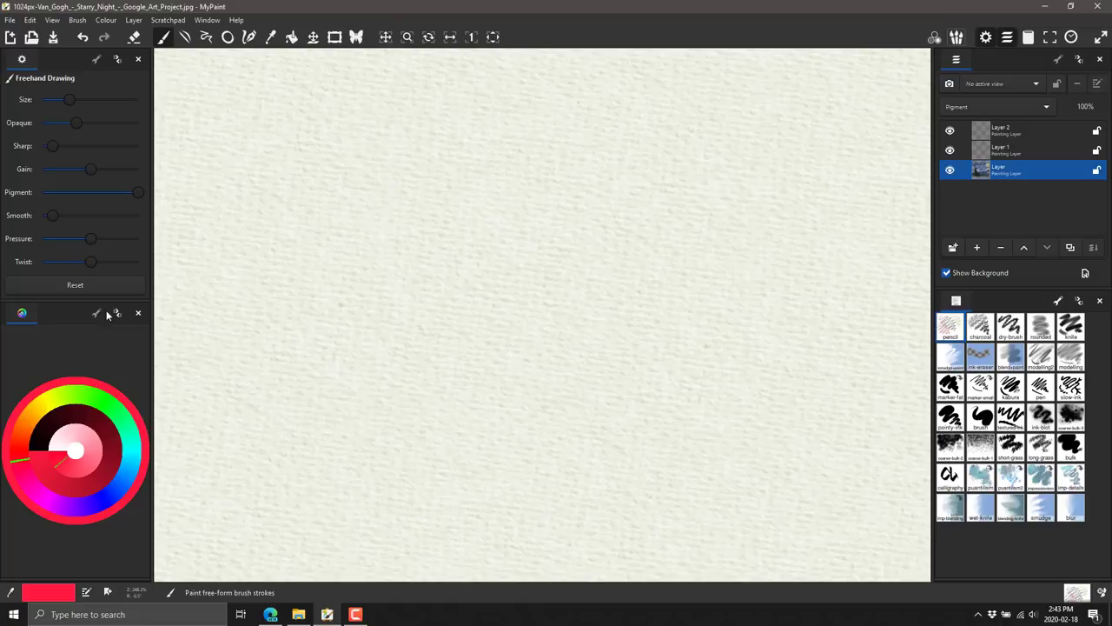
Step: Add a Palette panel to the MyPaint workspace
click(105, 20)
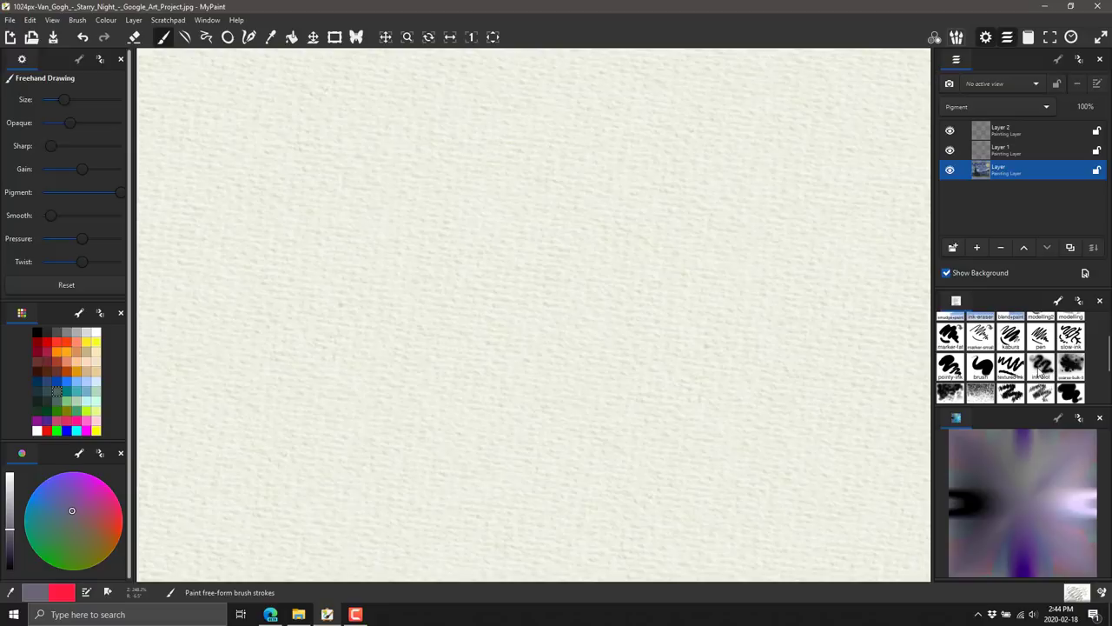
Step: Paint a loose purple-grey test scribble and choose a different brush
drag(451, 217, 582, 487)
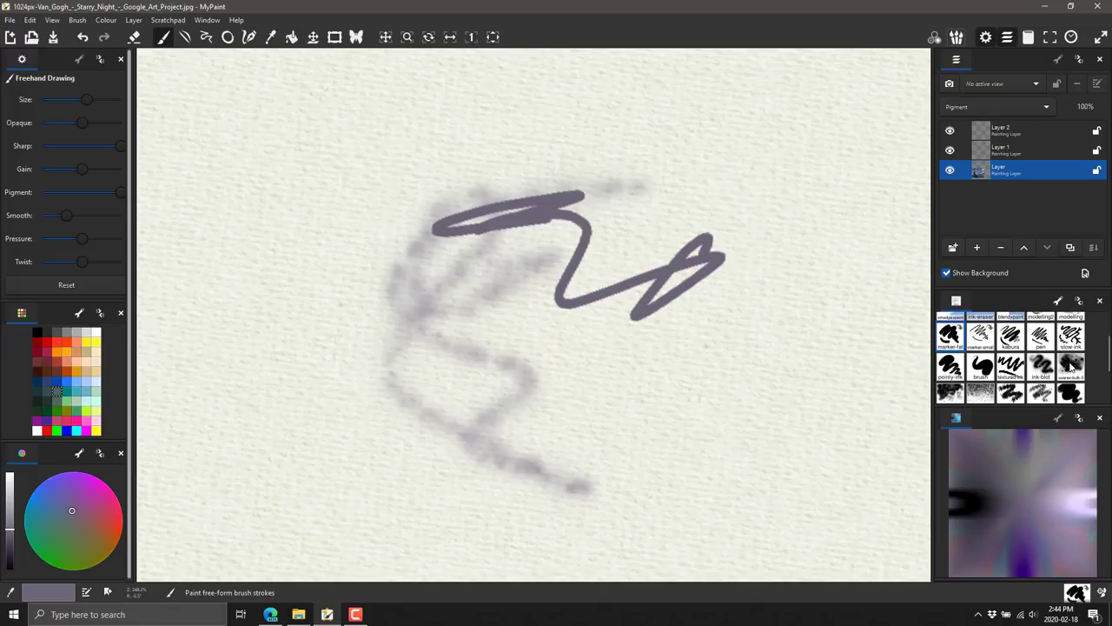
click(956, 37)
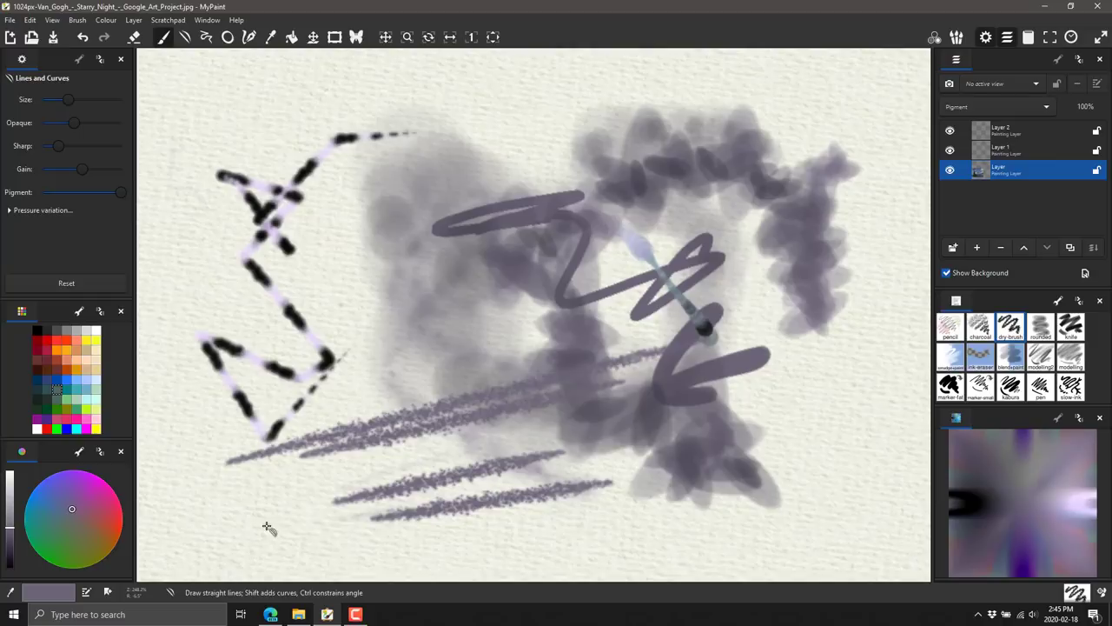
Step: Pan to an empty canvas area, sketch connected lines, then switch to Flood Fill
drag(265, 530, 695, 573)
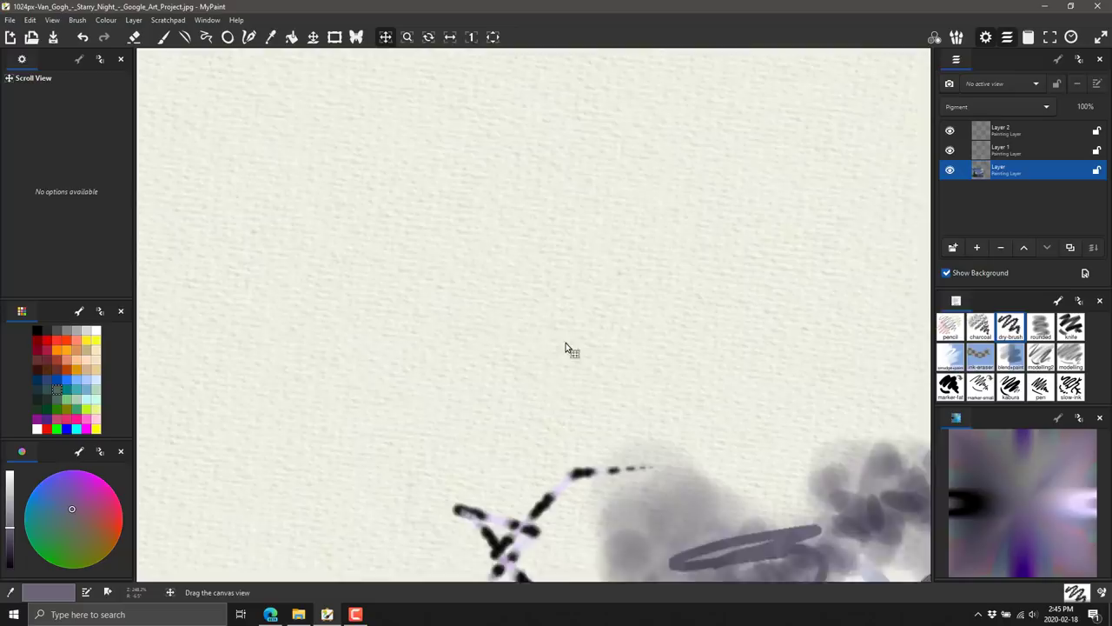
right_click(557, 356)
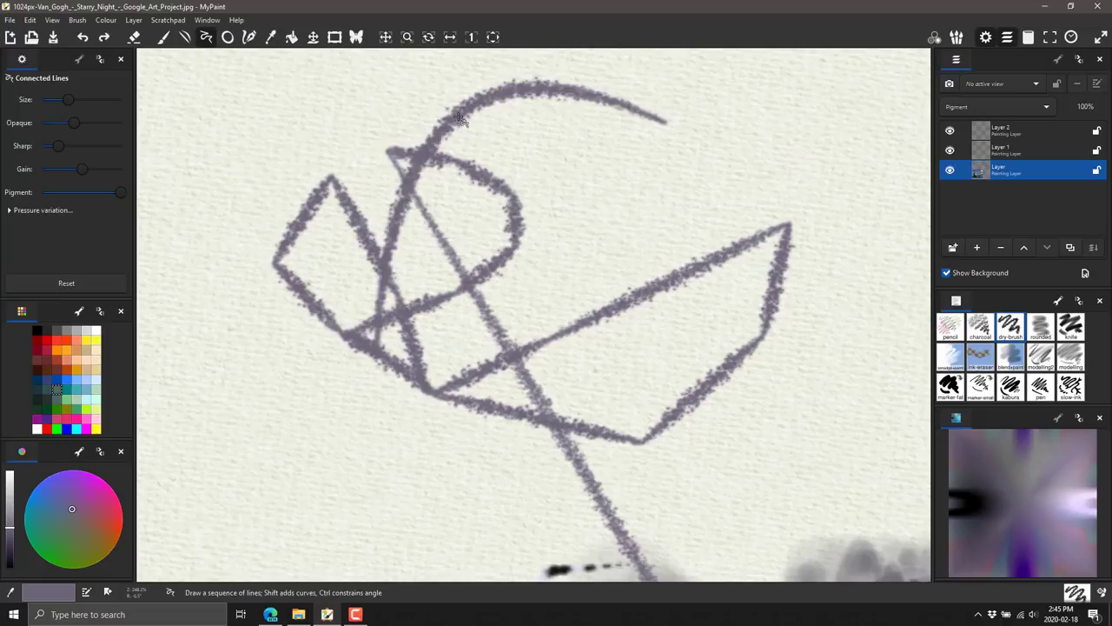
click(250, 36)
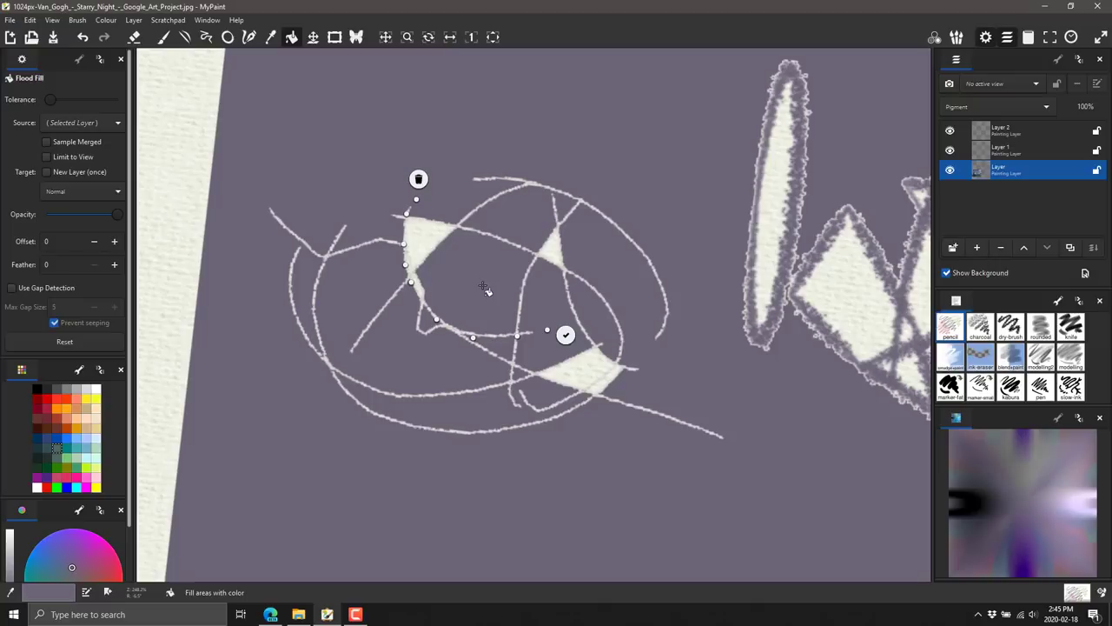
Step: Create a new canvas, discarding the unsaved Starry Night painting
click(12, 37)
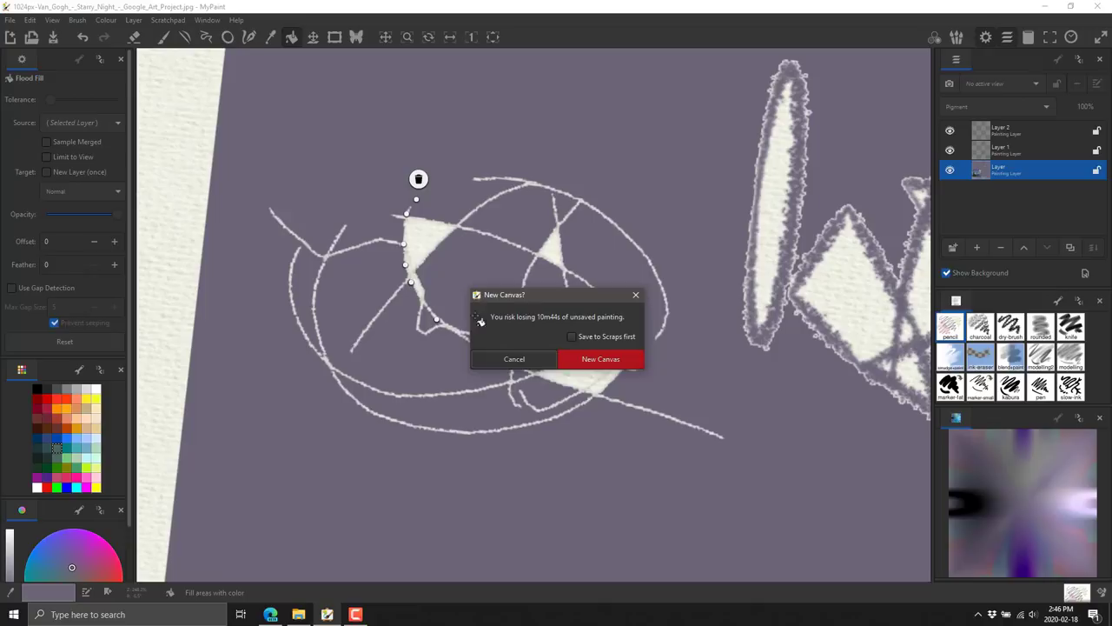
click(601, 359)
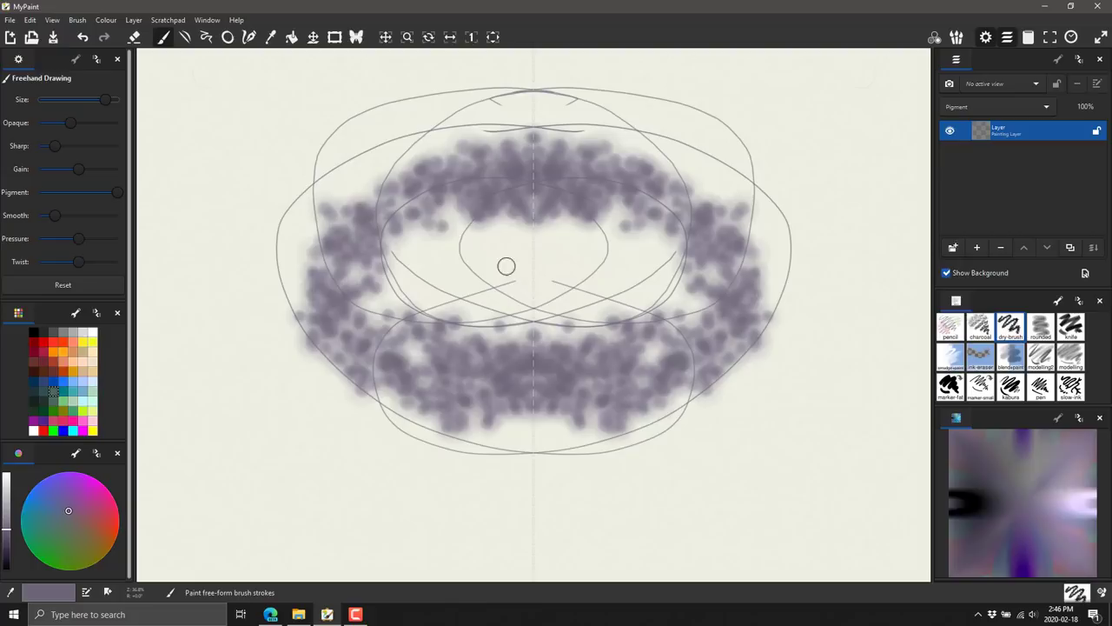
Step: Paint more mirrored blurry strokes into the blot and browse the brush groups
drag(507, 266, 346, 468)
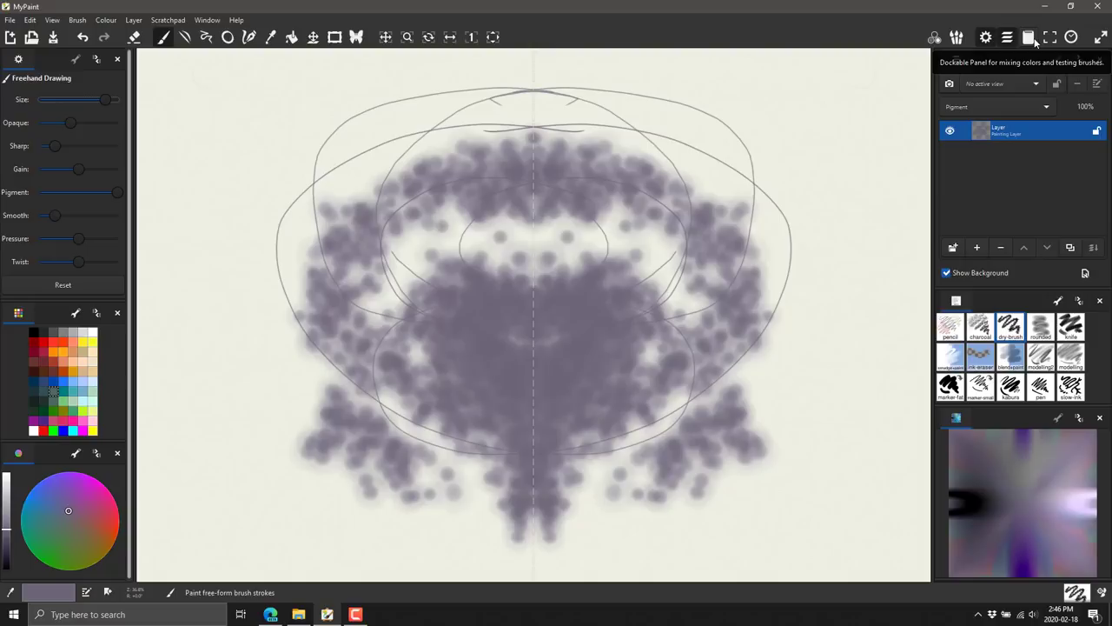
click(77, 19)
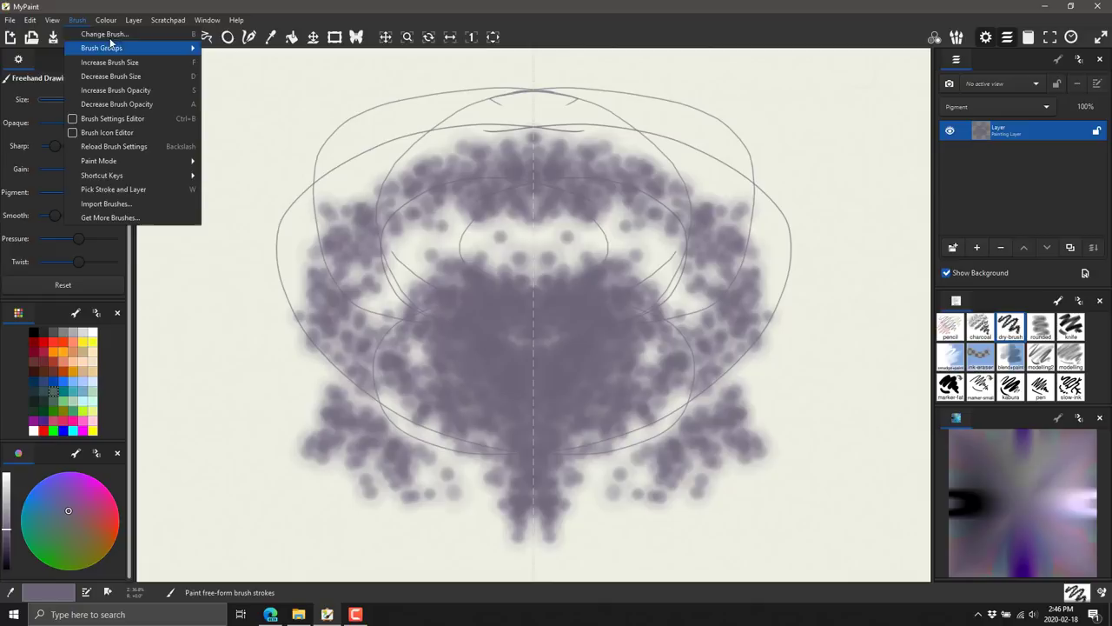
click(31, 19)
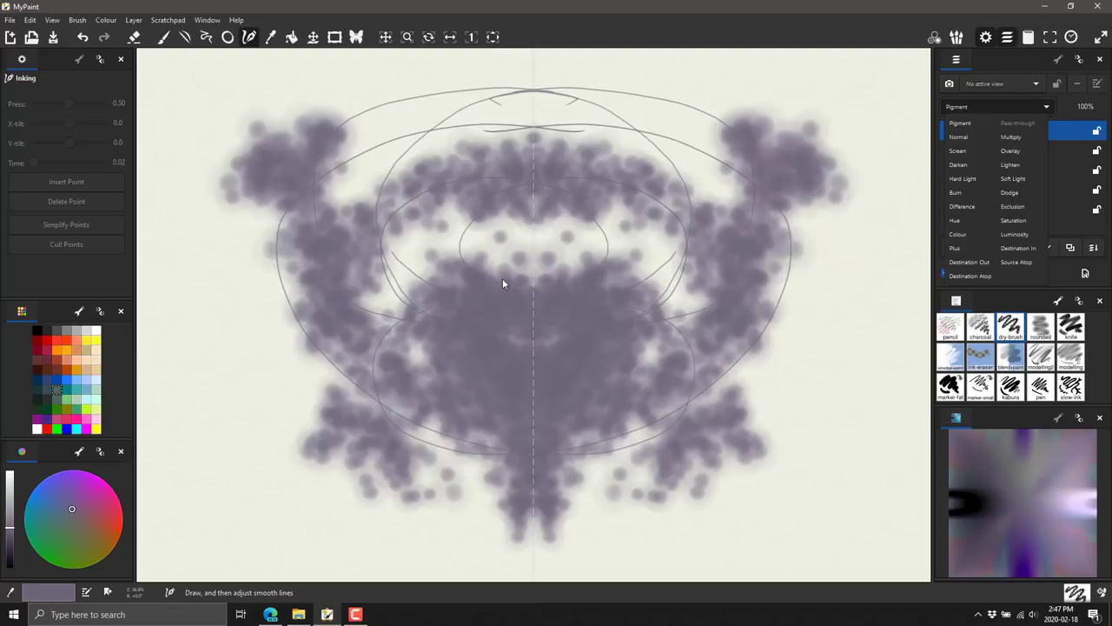
mouse_move(298, 561)
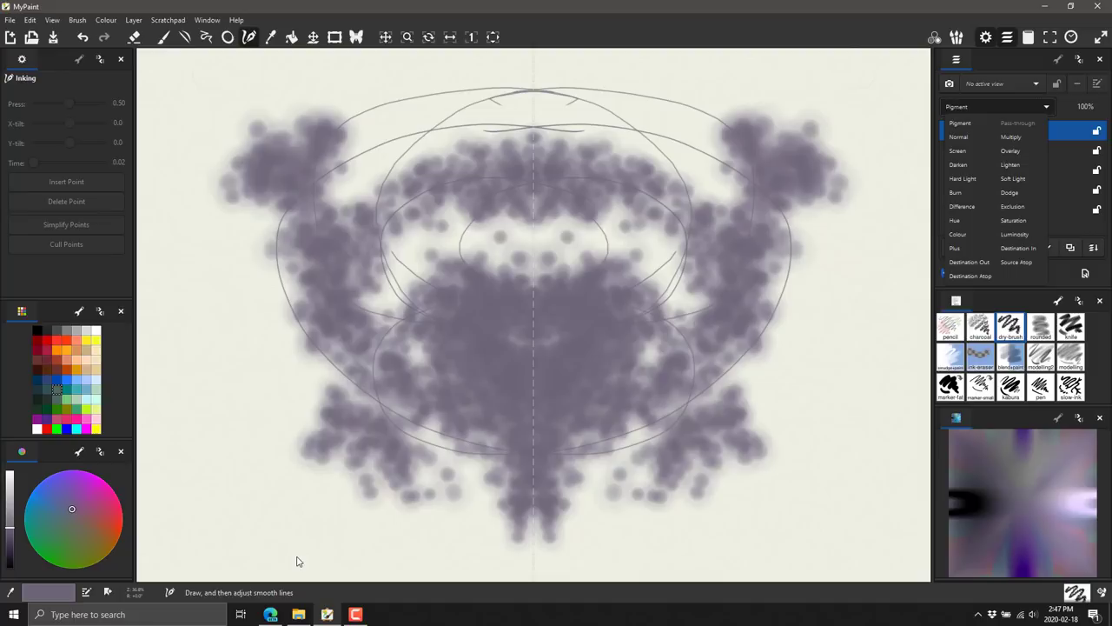
mouse_move(270, 258)
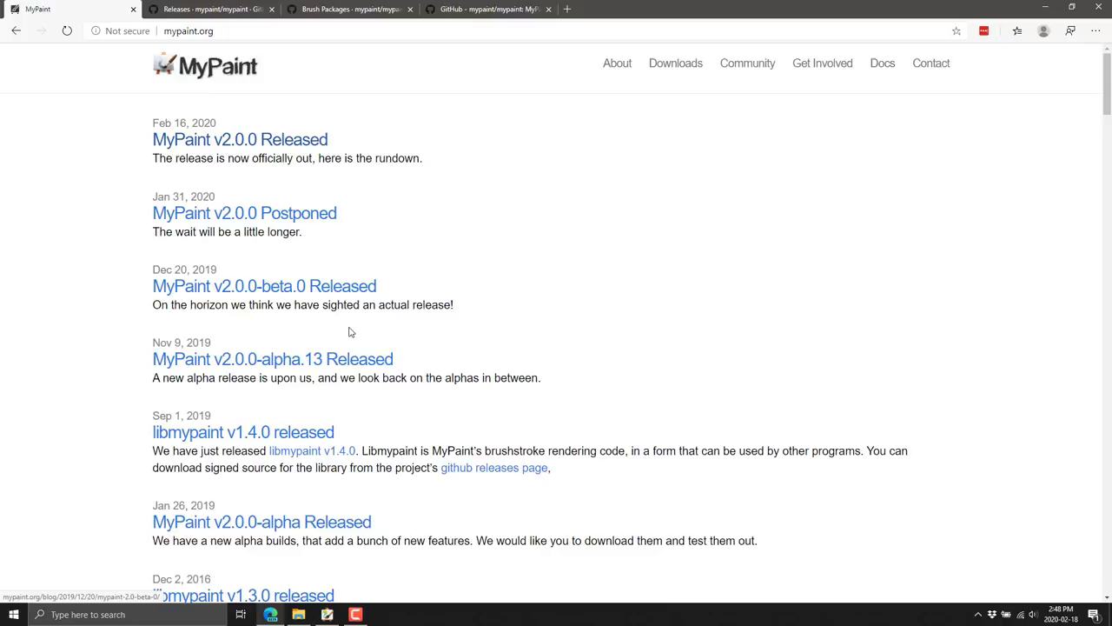
Step: Scroll through the mypaint.org release news, then switch to the GitHub releases tab
scroll(down, 3)
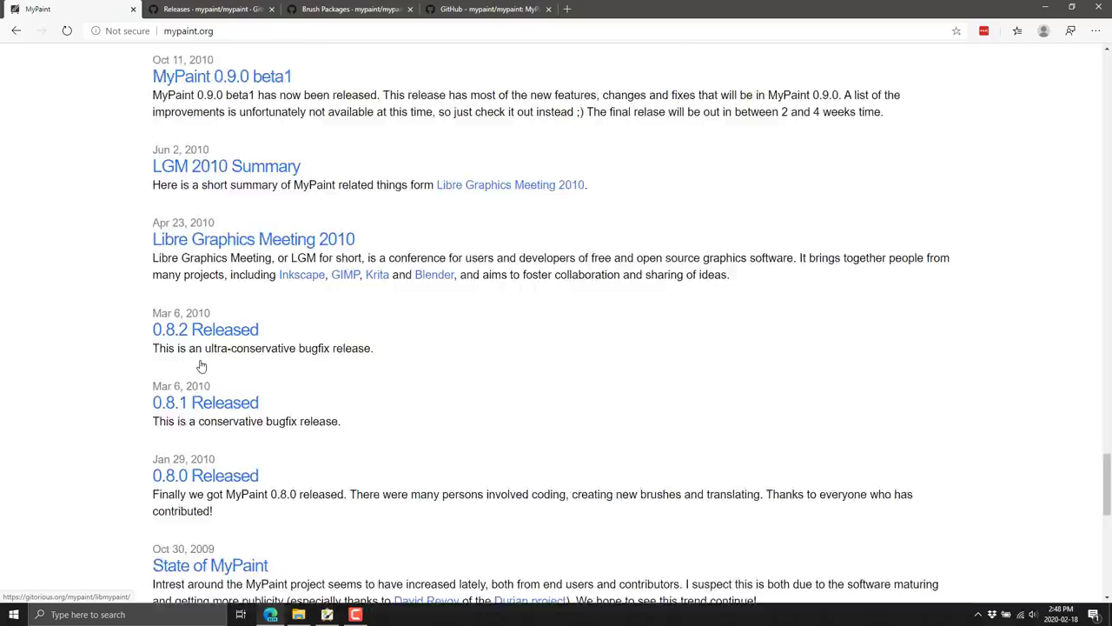
scroll(down, 3)
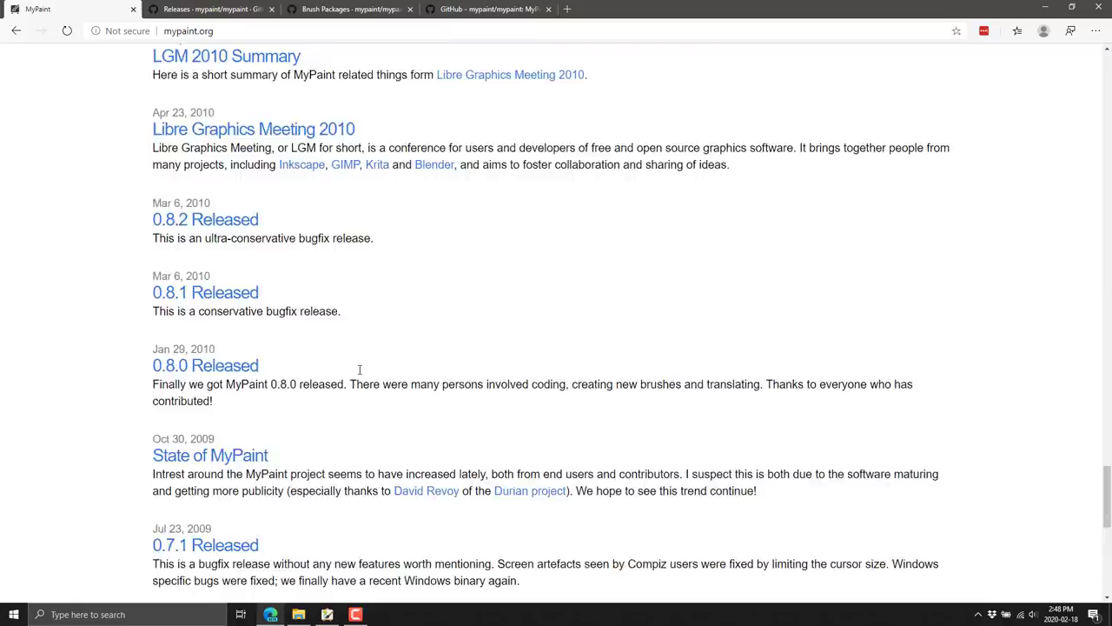
scroll(up, 3)
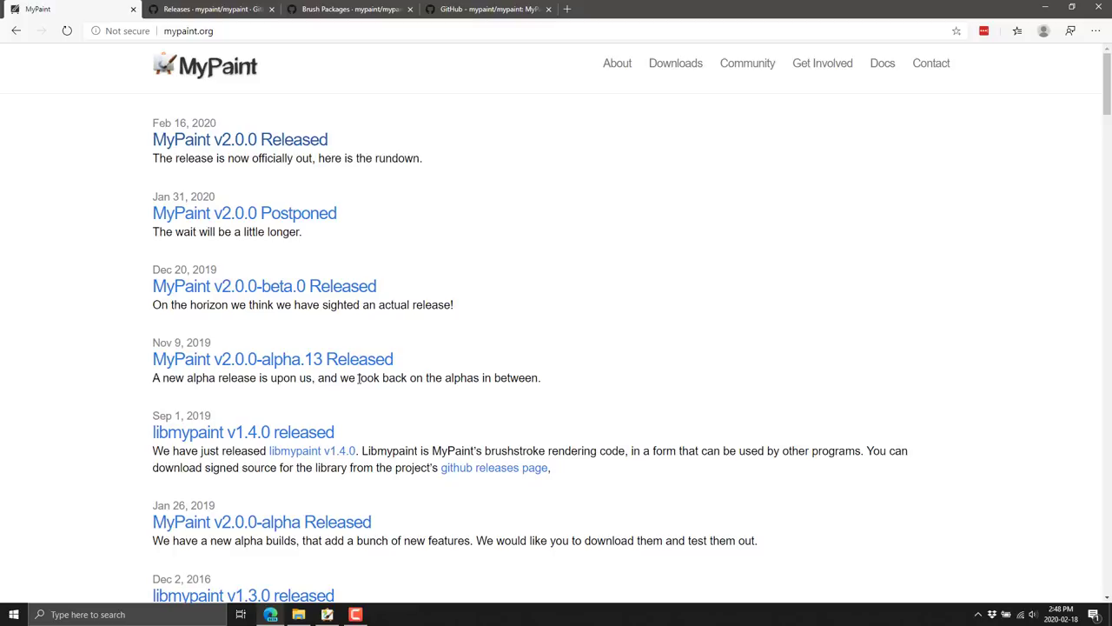
click(209, 9)
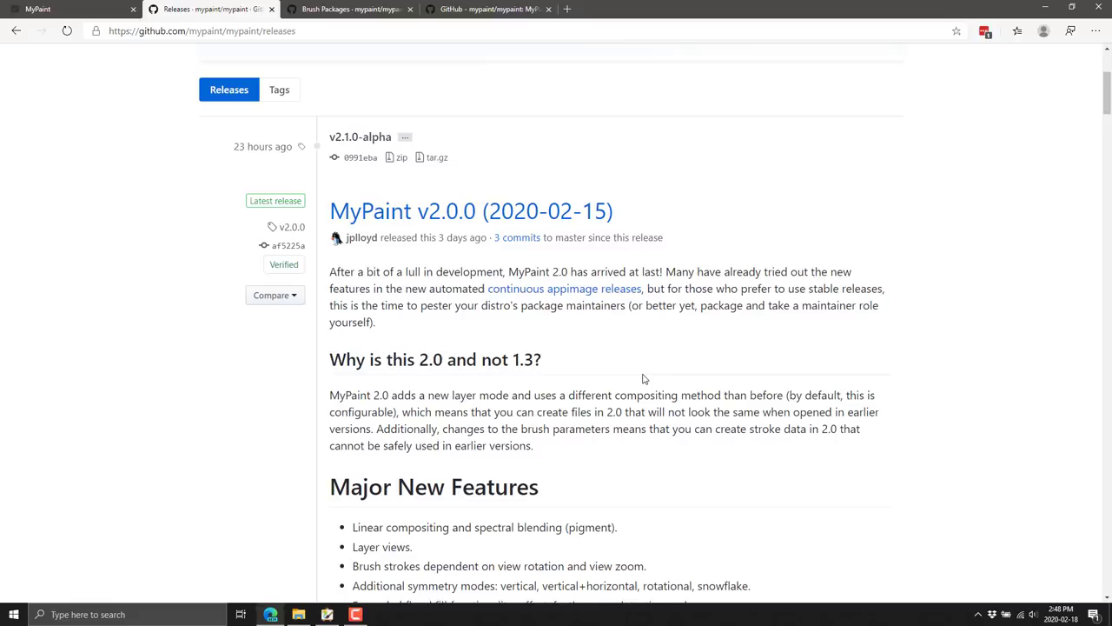
mouse_move(621, 345)
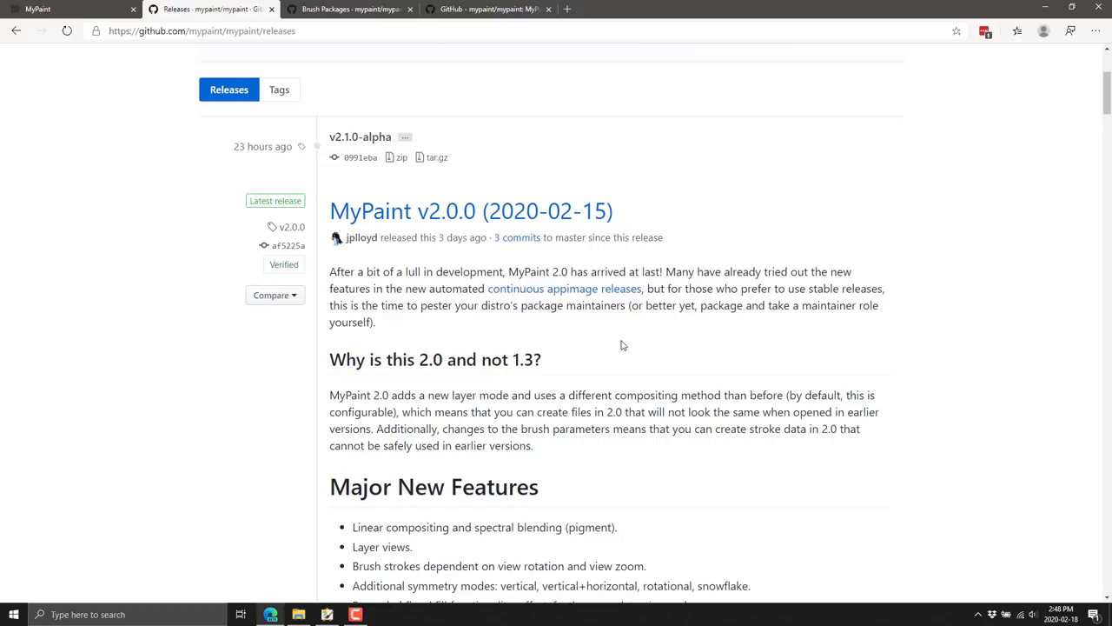
scroll(down, 3)
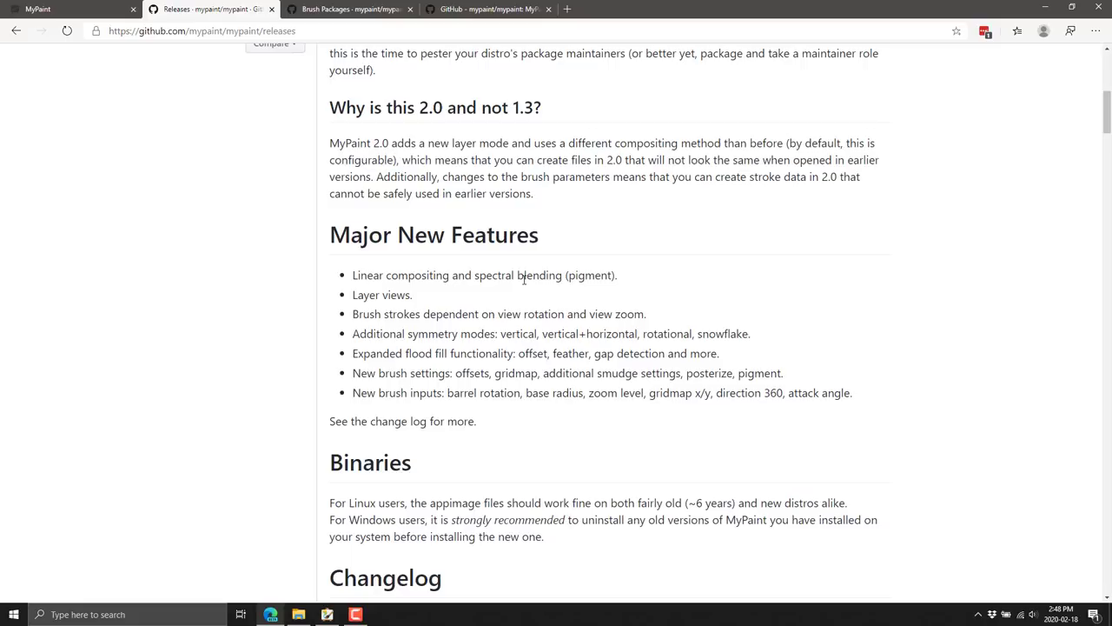
mouse_move(562, 368)
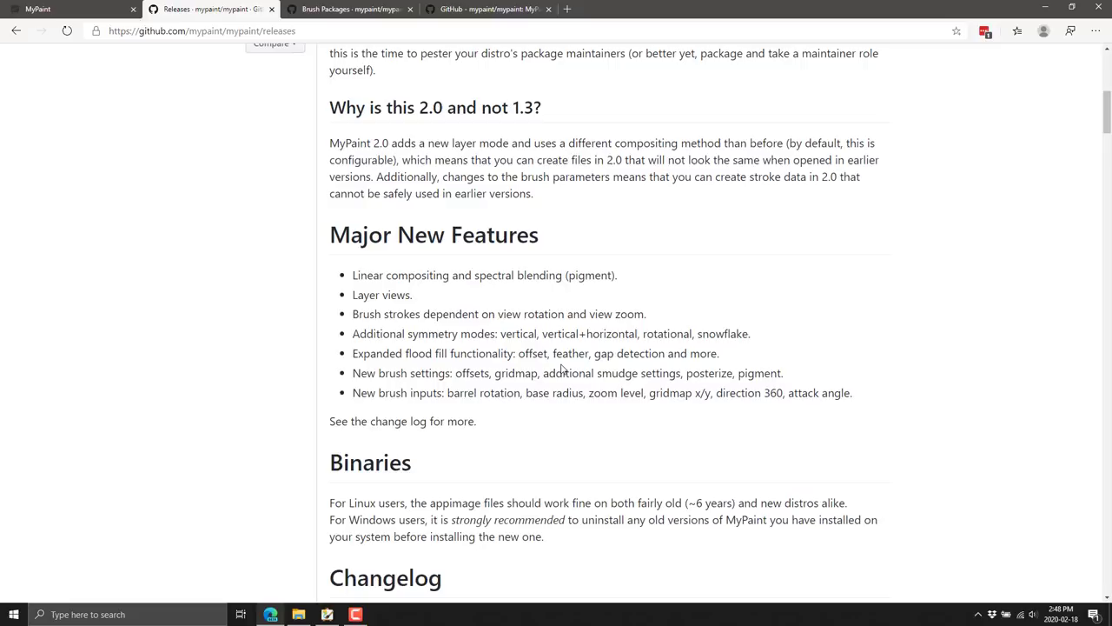
mouse_move(633, 410)
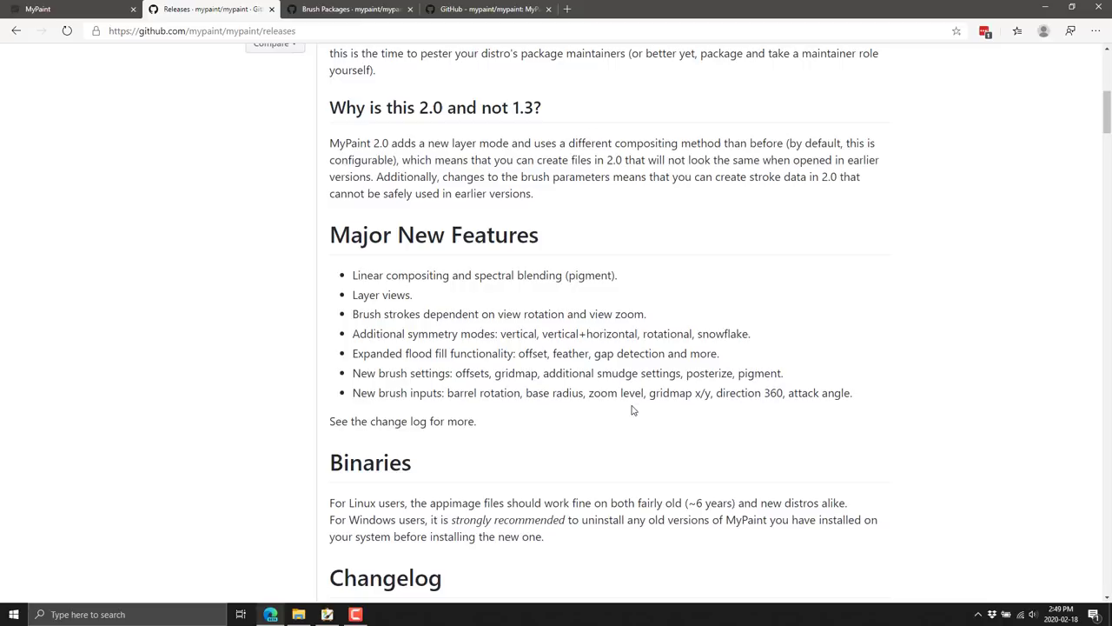
scroll(down, 3)
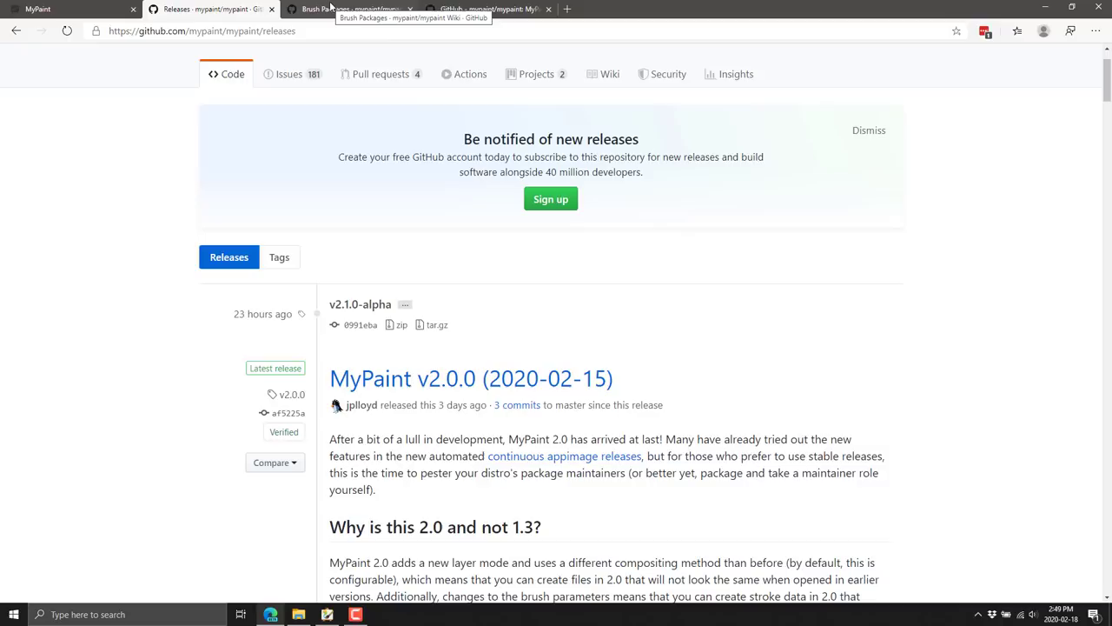
Step: Open the Brush Packages wiki tab and scroll down to the Concept Design set
click(348, 9)
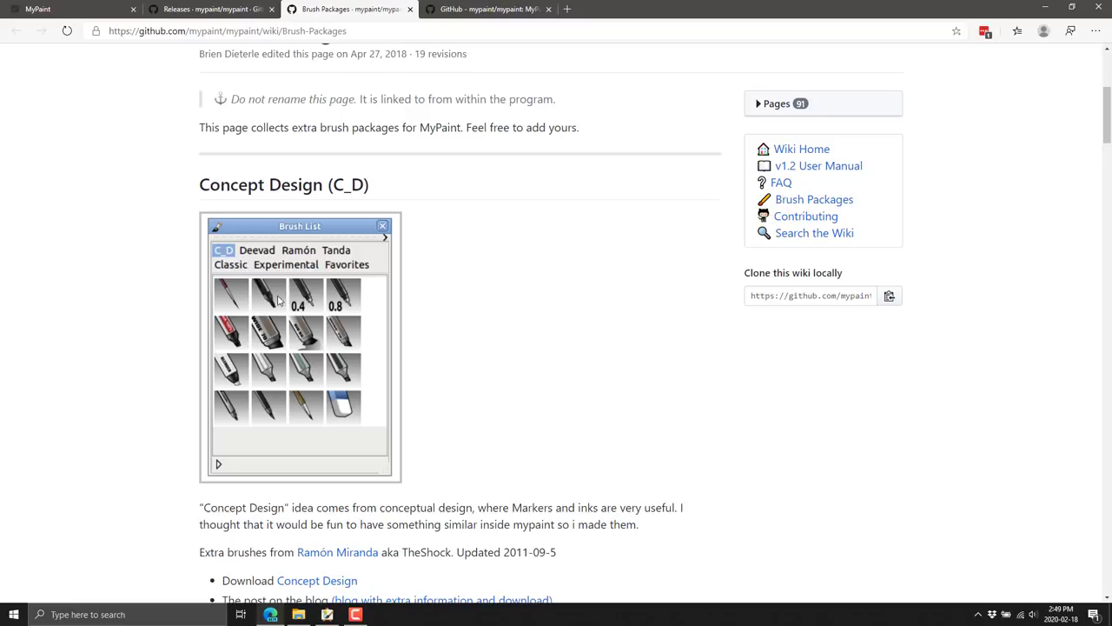
scroll(down, 3)
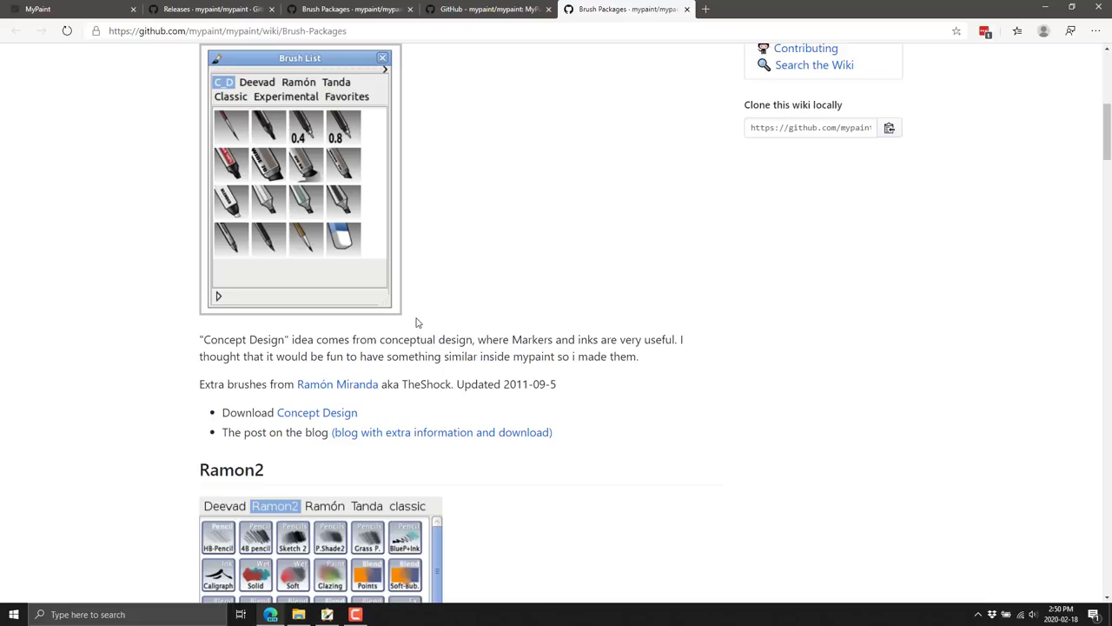
Step: Switch to the mypaint/mypaint repository tab and scroll through its Download and Nightly sections
click(487, 8)
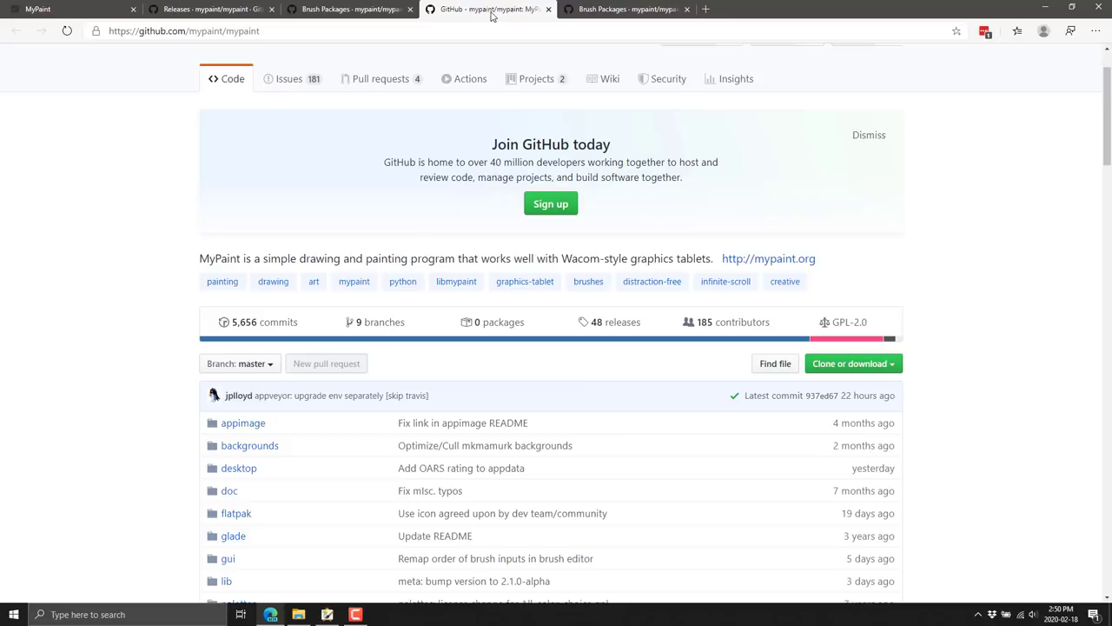
scroll(down, 3)
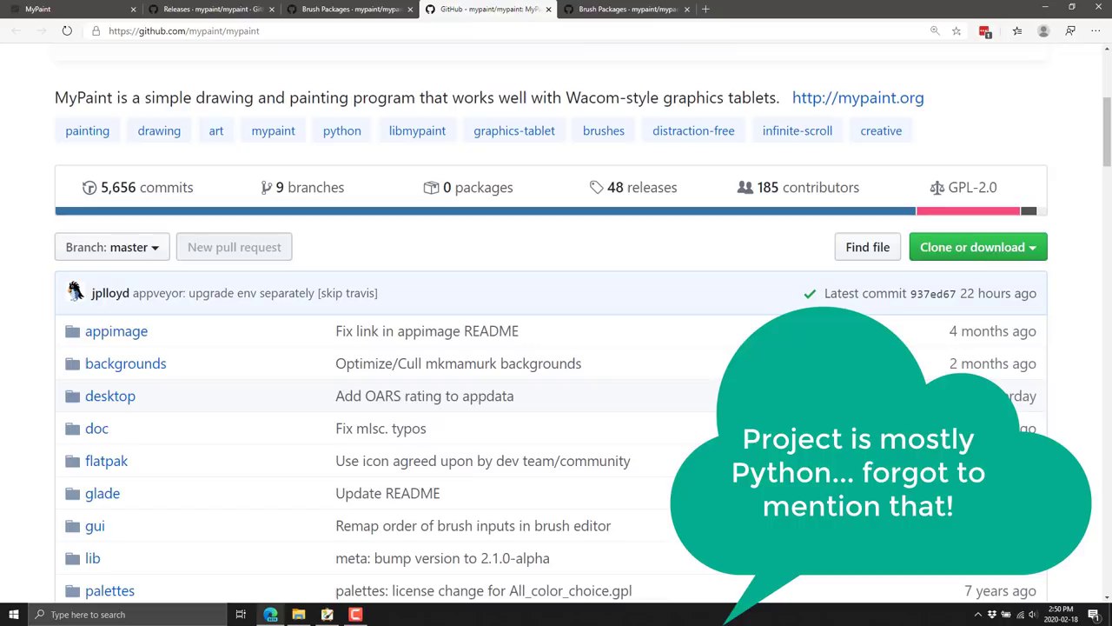
scroll(down, 3)
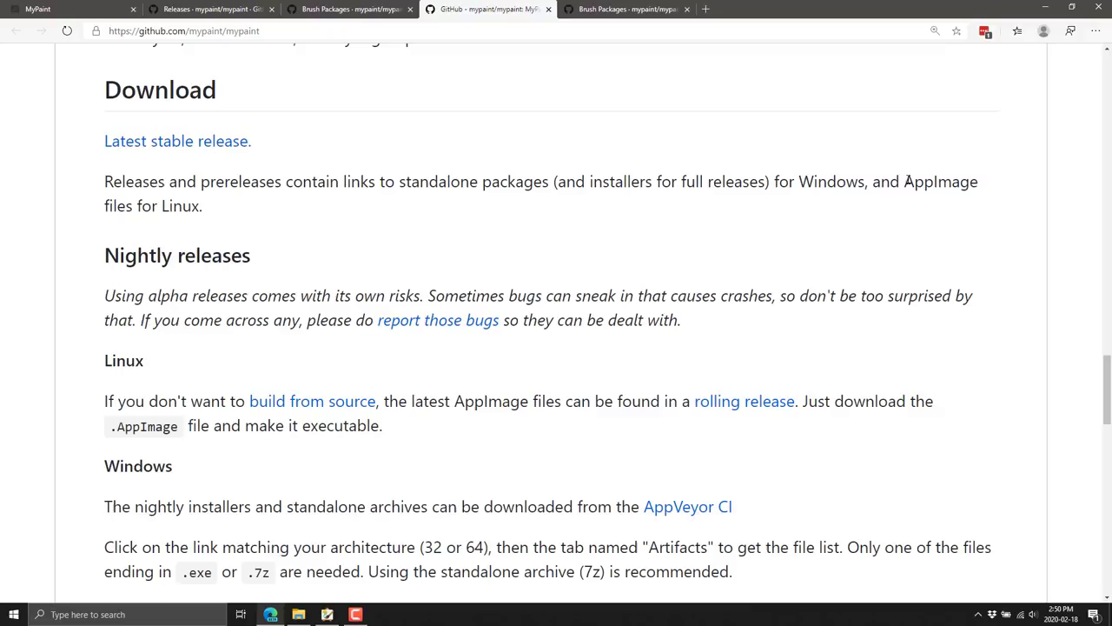
scroll(up, 3)
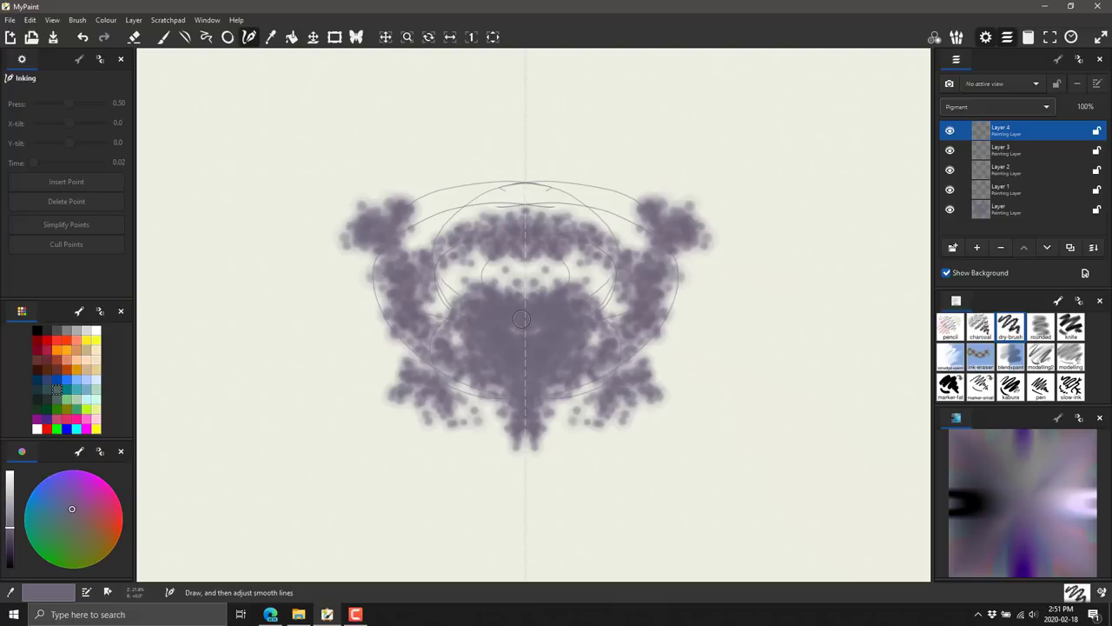
Step: Create a new blank canvas, discarding the symmetrical ink-blot painting
click(11, 37)
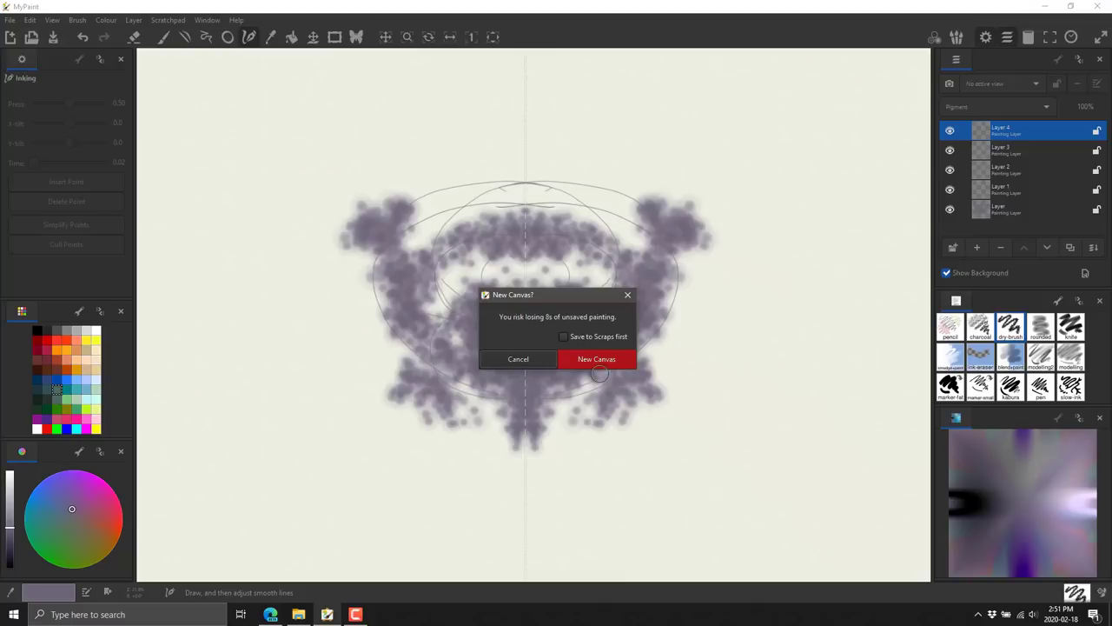
click(596, 358)
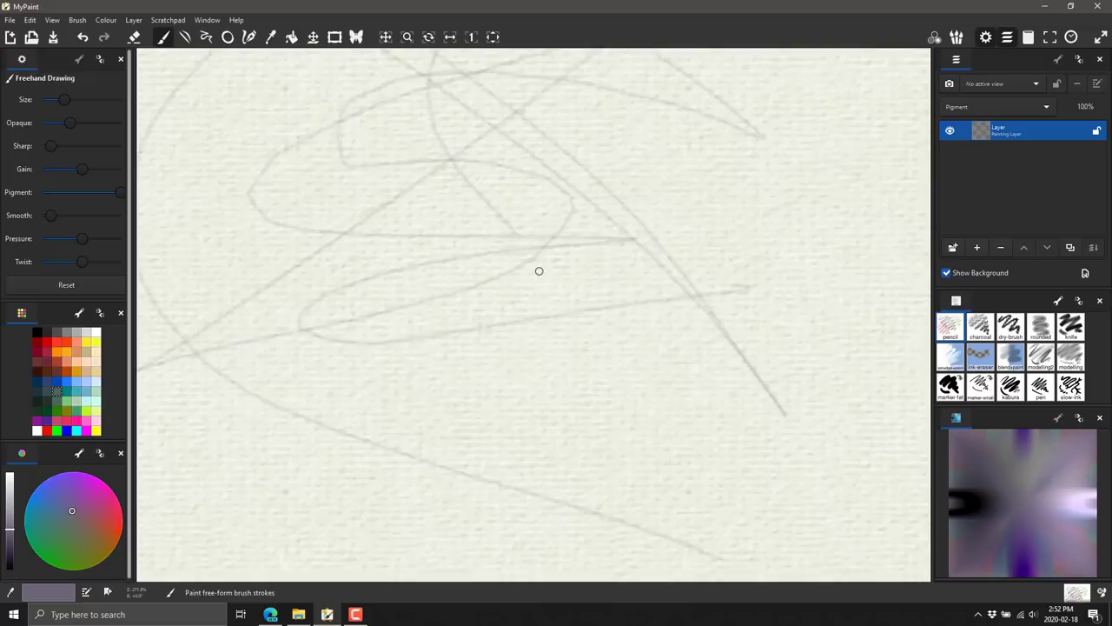
Step: Bring up MyPaint's File, Edit, View command menu by right-clicking the scribbled canvas
right_click(539, 271)
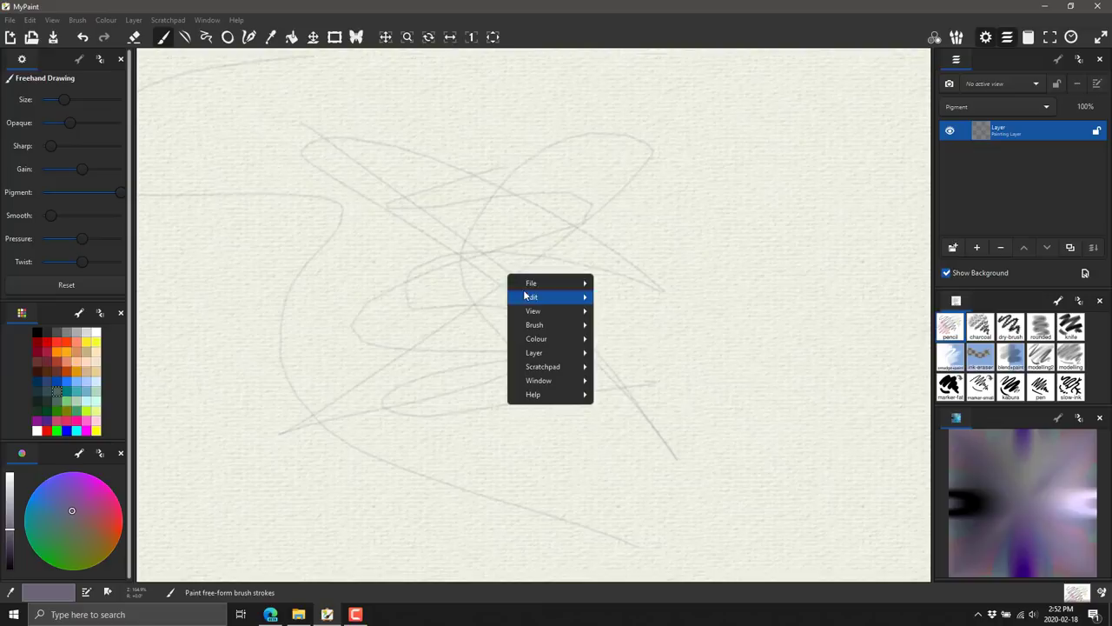